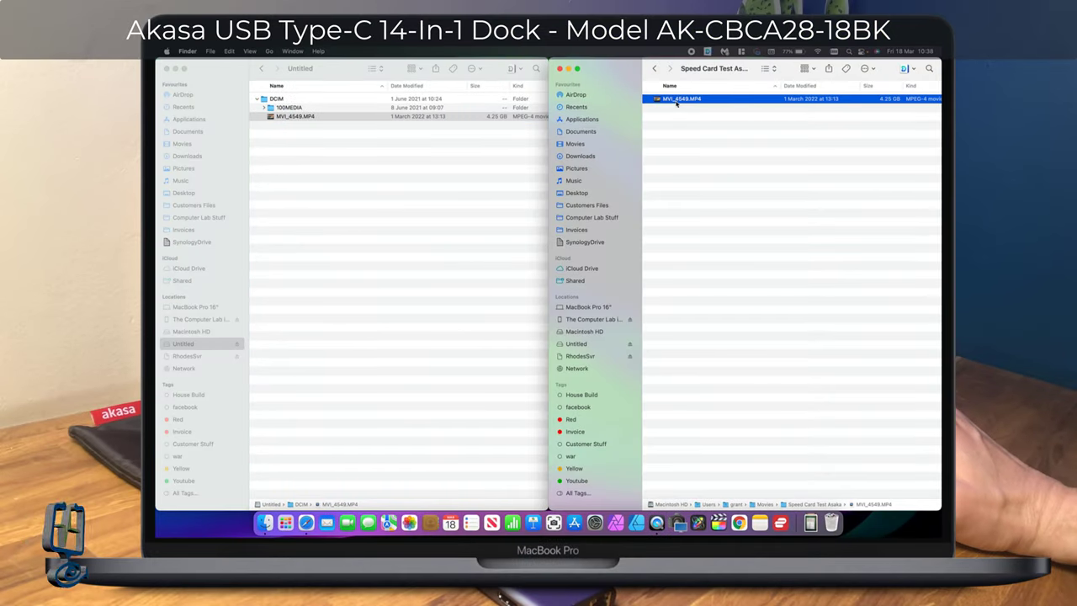
mouse_move(692, 110)
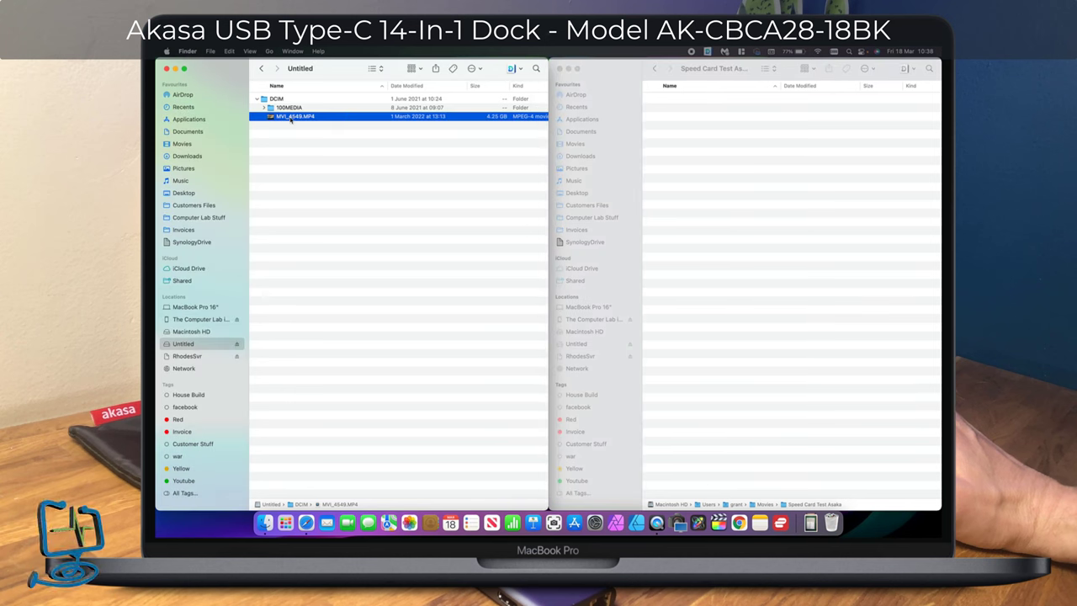
mouse_move(367, 121)
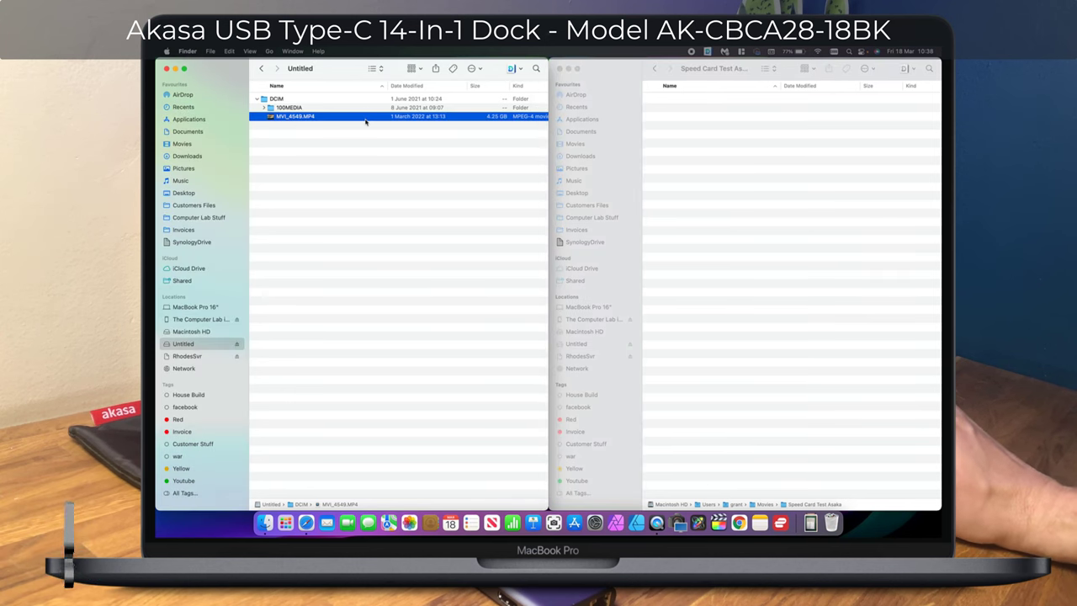